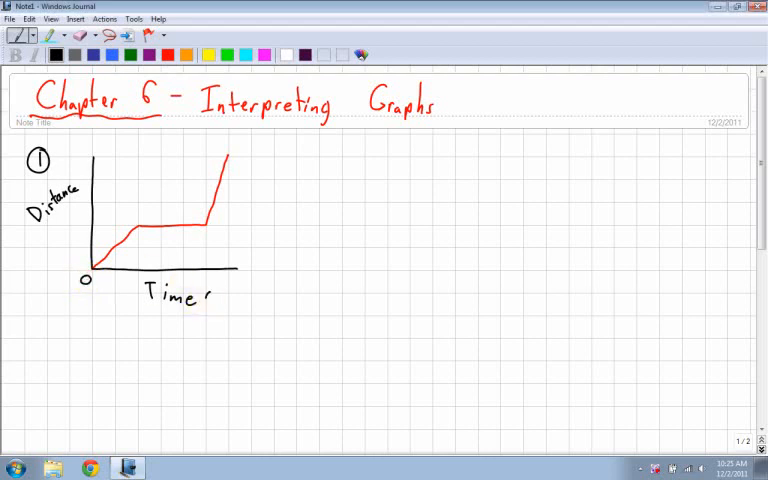
Write (s) after Time on the axis and mark 2 on the time axis.
type("(s)")
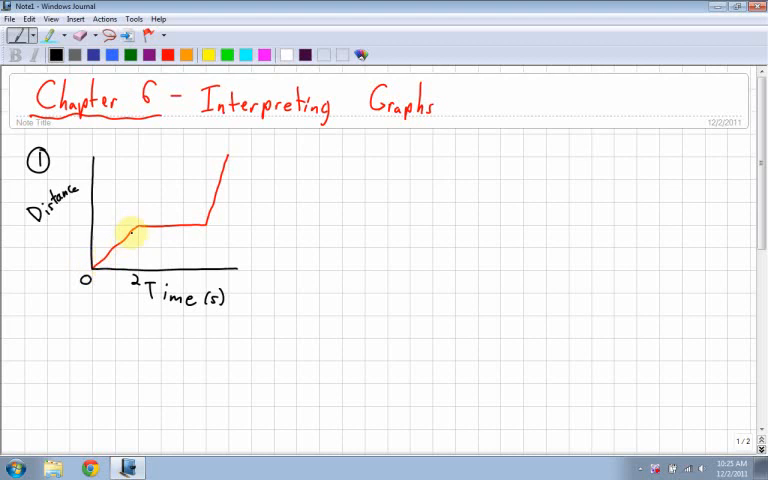
left_click_drag(98, 265, 125, 233)
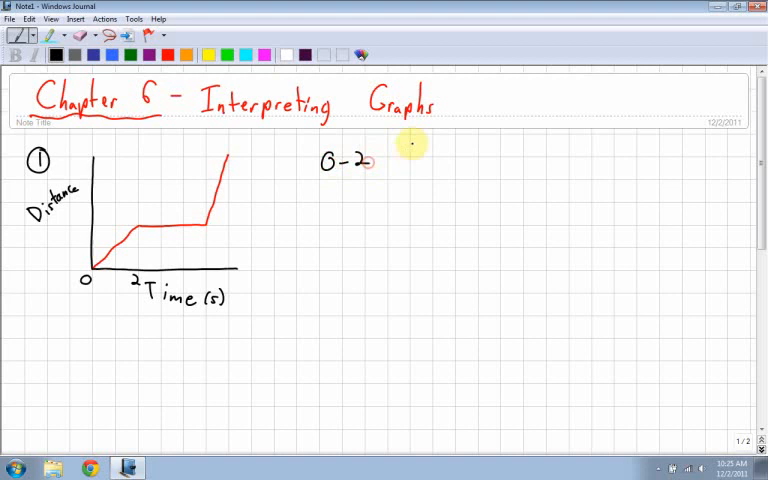
Handwrite '0–2 object moves at a constant speed' beside the graph, marking times 2 and 5.
type("object moves")
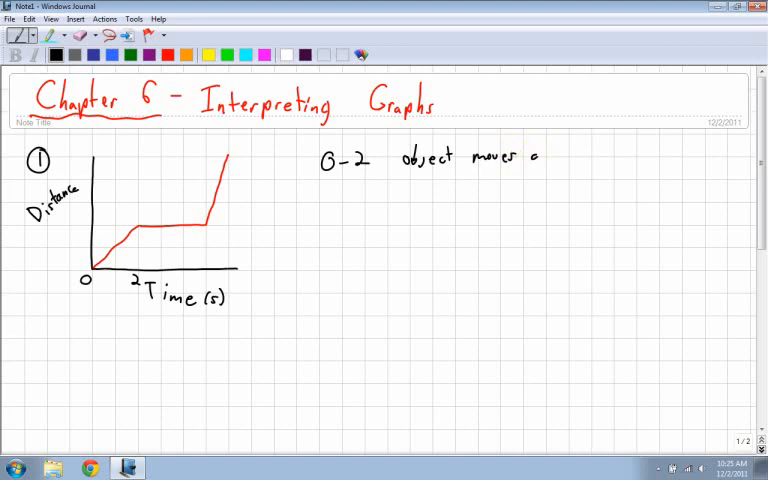
type("at a c")
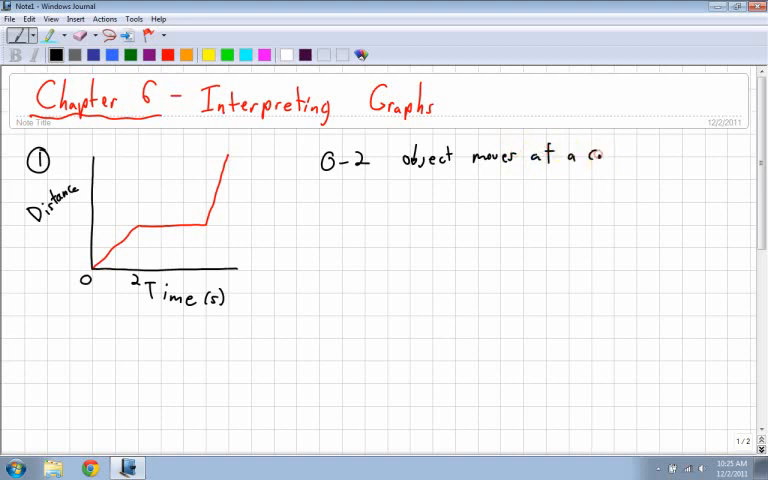
type("constant")
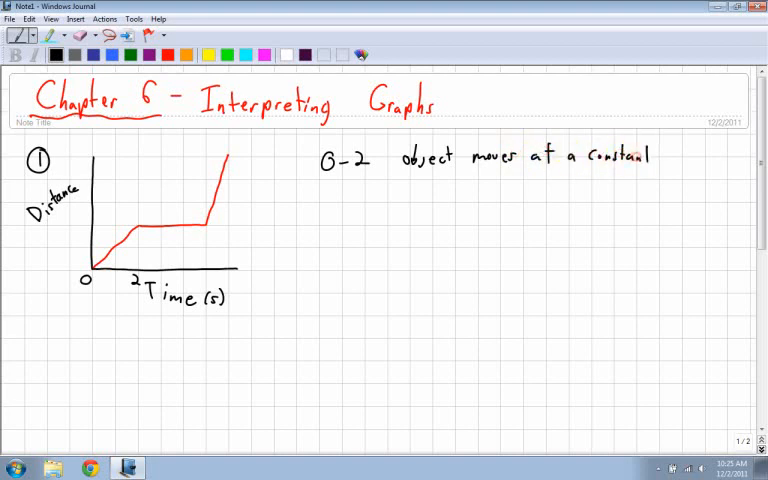
type("speed")
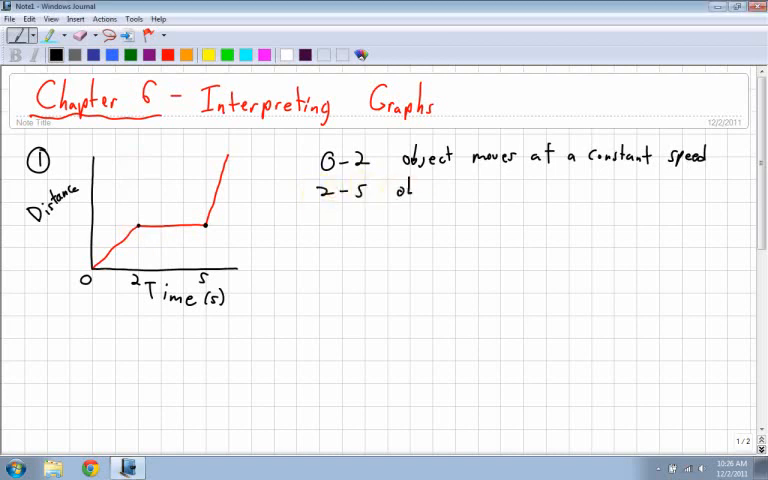
Handwrite 'object is not moving' after 2–5 and mark 6 on the time axis.
type("object .")
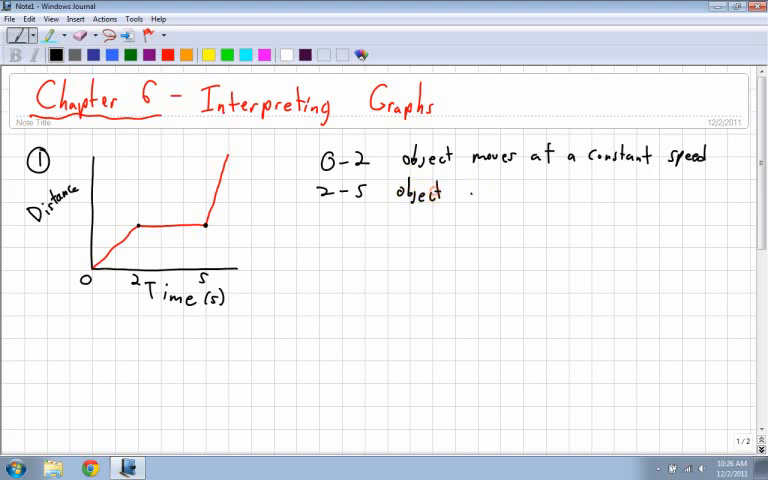
type("is not")
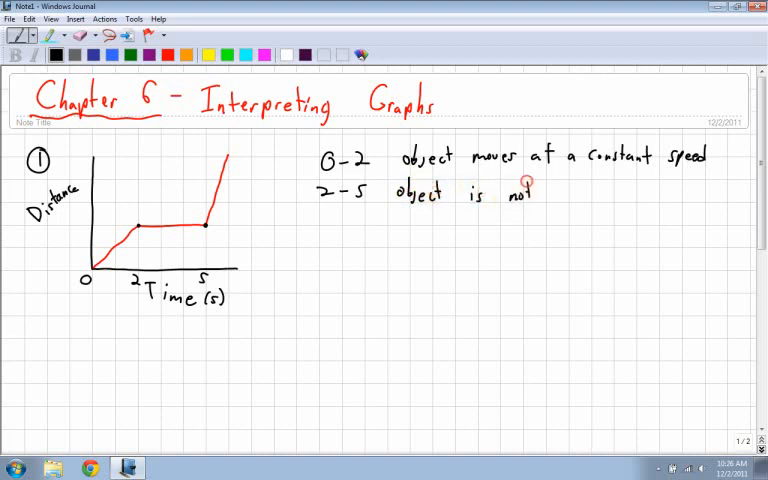
type("moving")
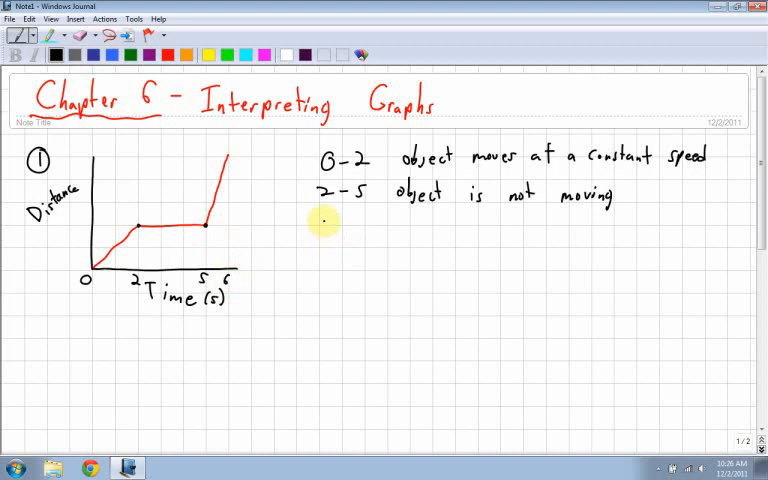
Handwrite '5–6 moves again, but far' on a new line below the earlier notes.
type("5-6 moves")
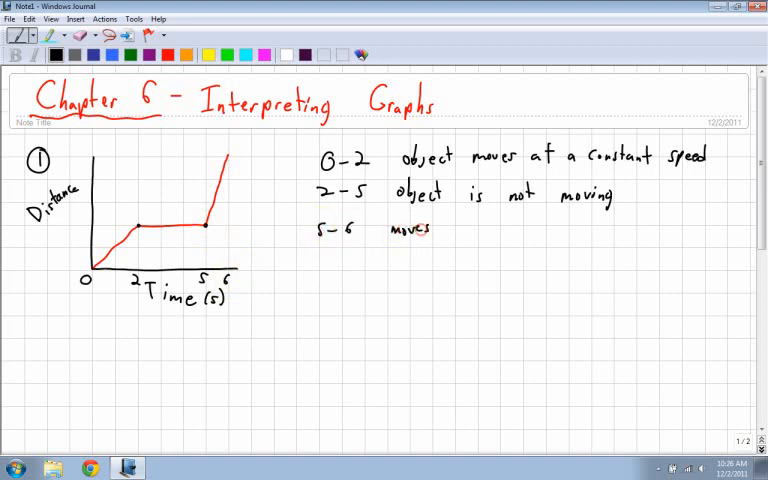
type("again, but")
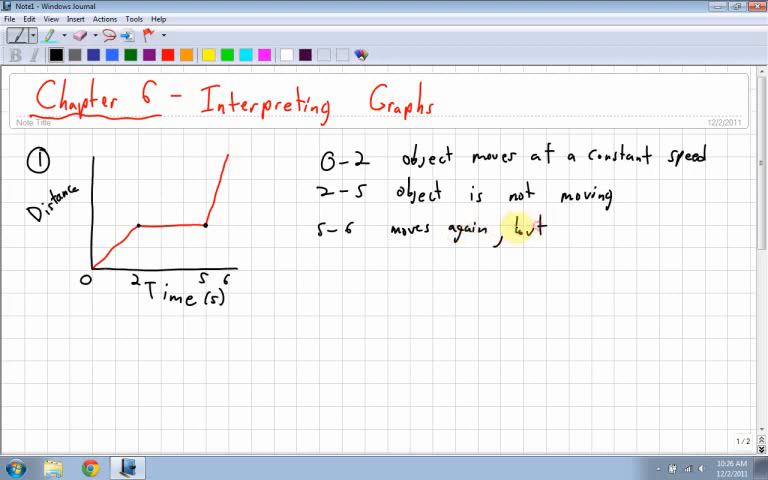
mouse_move(110, 245)
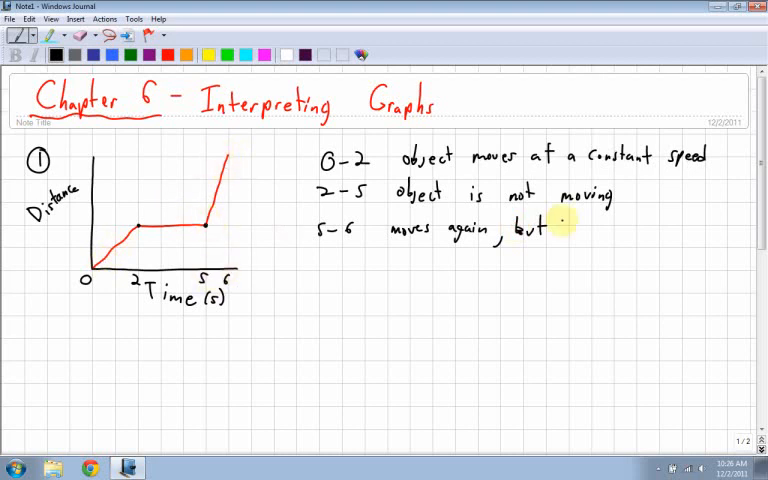
type("far")
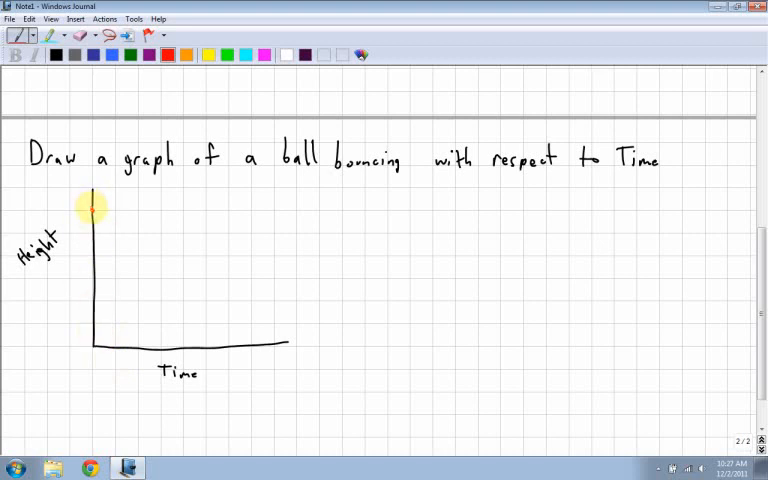
Draw the ball's first red fall from its starting height down to the time axis.
left_click_drag(93, 210, 120, 295)
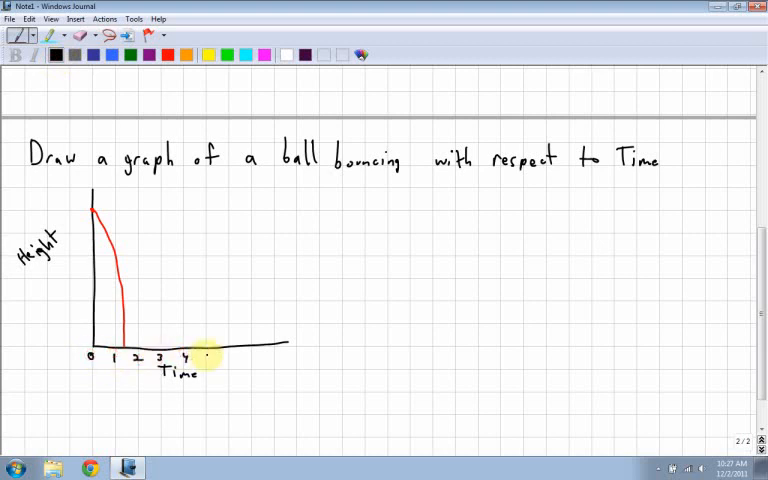
Draw shrinking red bounce arcs and write 5 6 7 8 on the time axis.
type("5 6 7 8")
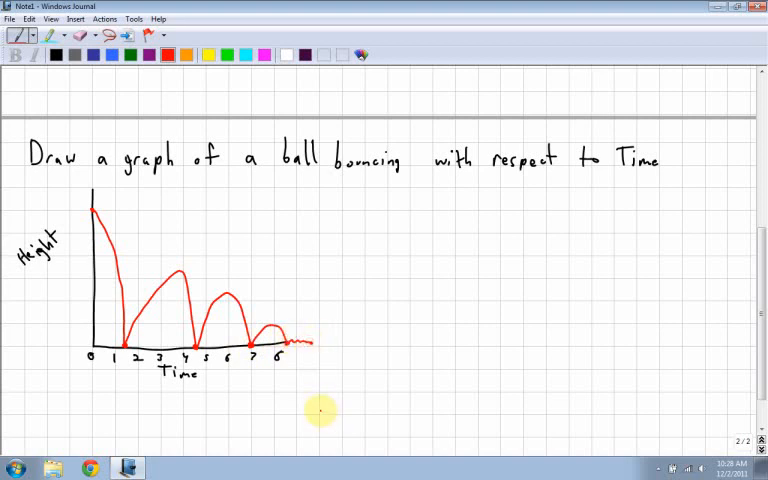
mouse_move(150, 180)
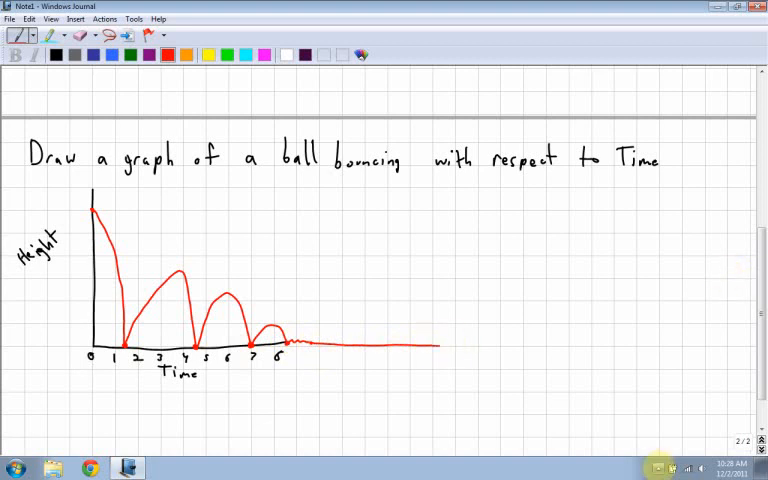
mouse_move(645, 422)
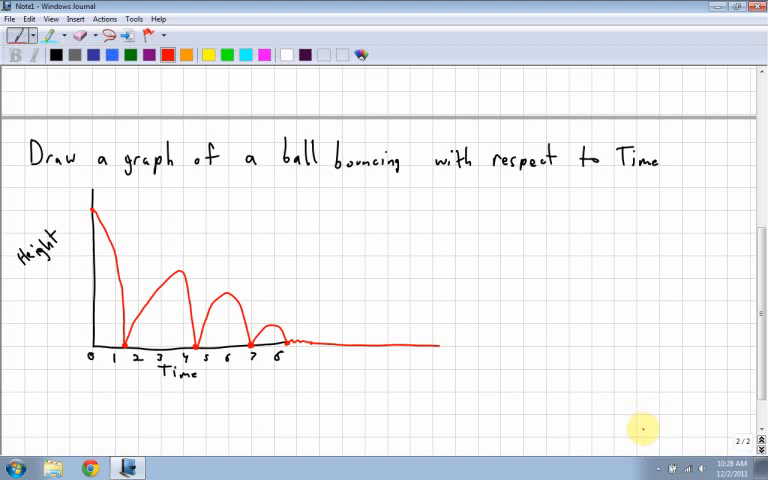
mouse_move(640, 430)
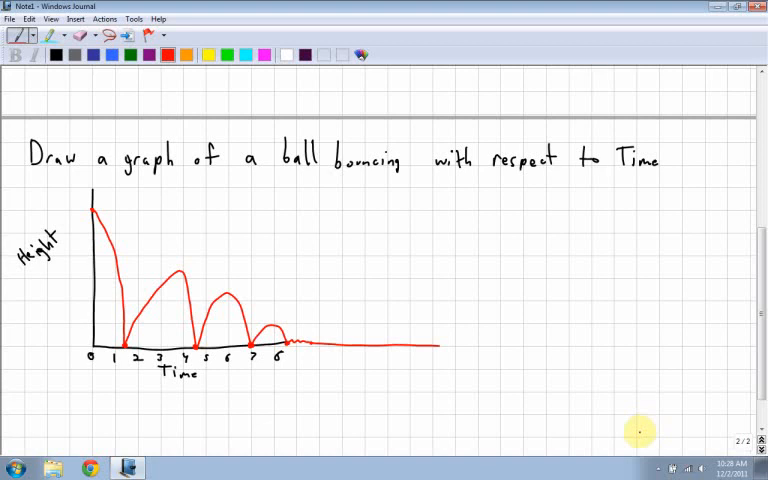